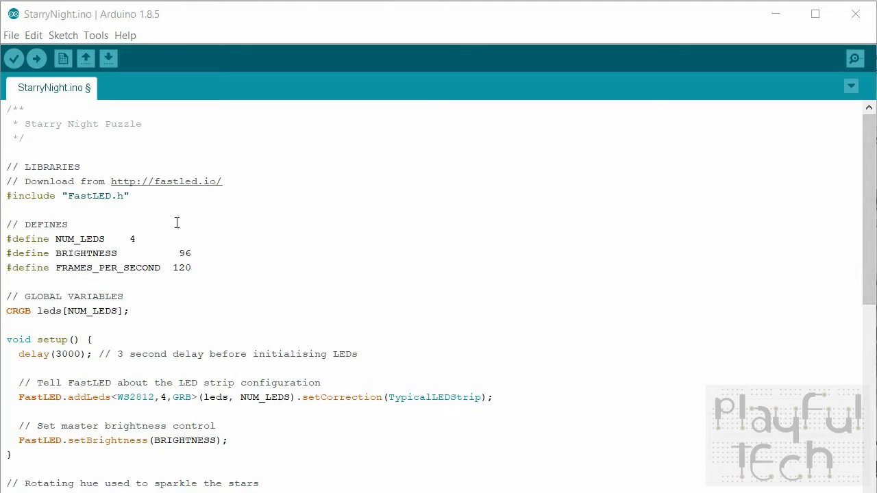
pyautogui.doubleClick(95, 194)
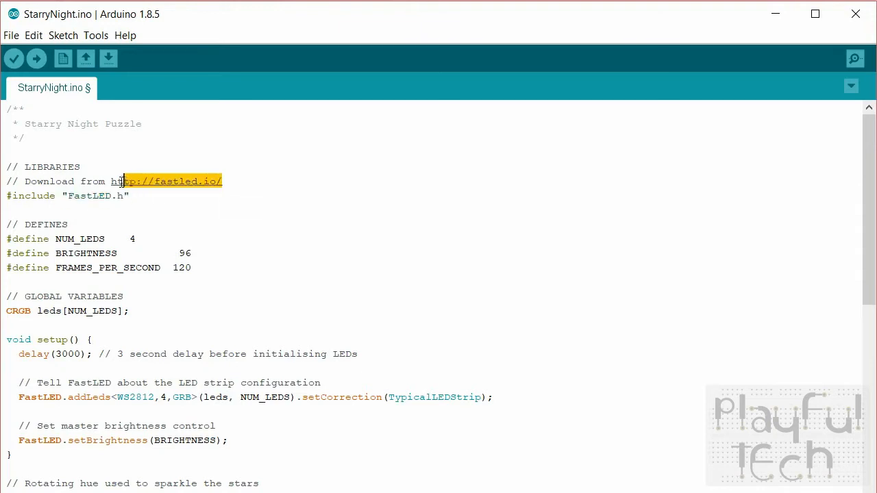
pyautogui.moveTo(112, 189)
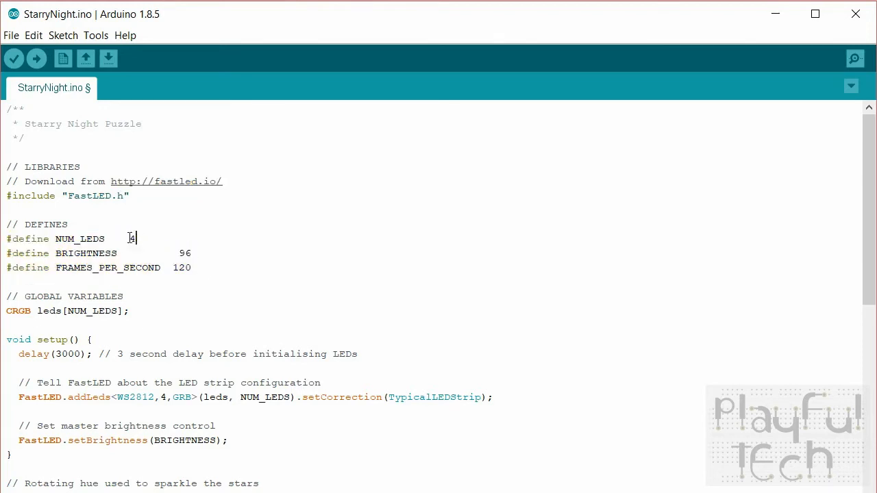
pyautogui.doubleClick(130, 238)
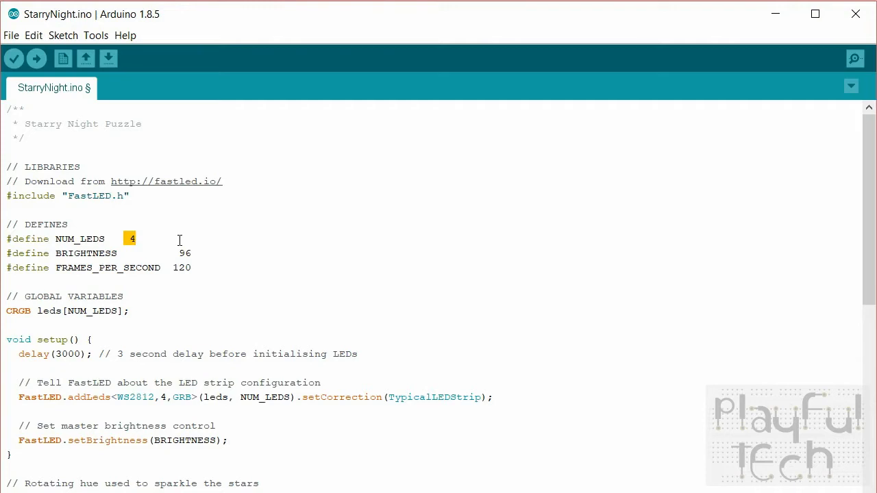
pyautogui.moveTo(145, 230)
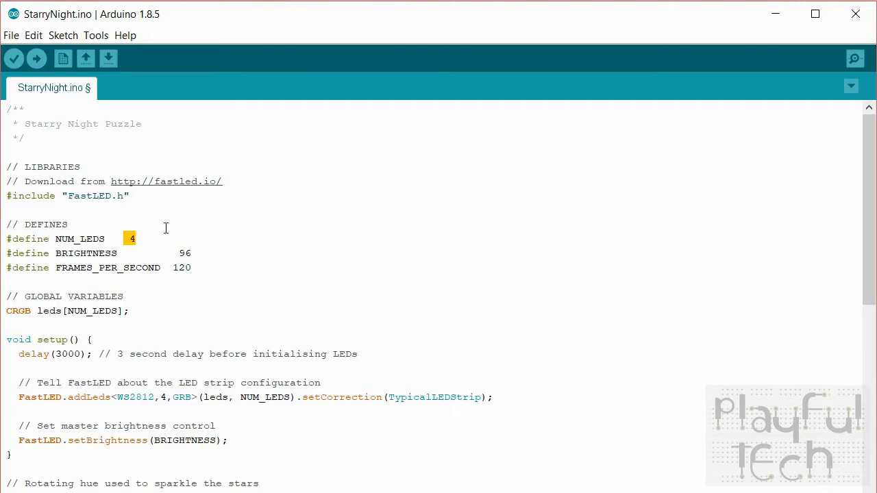
pyautogui.moveTo(220, 286)
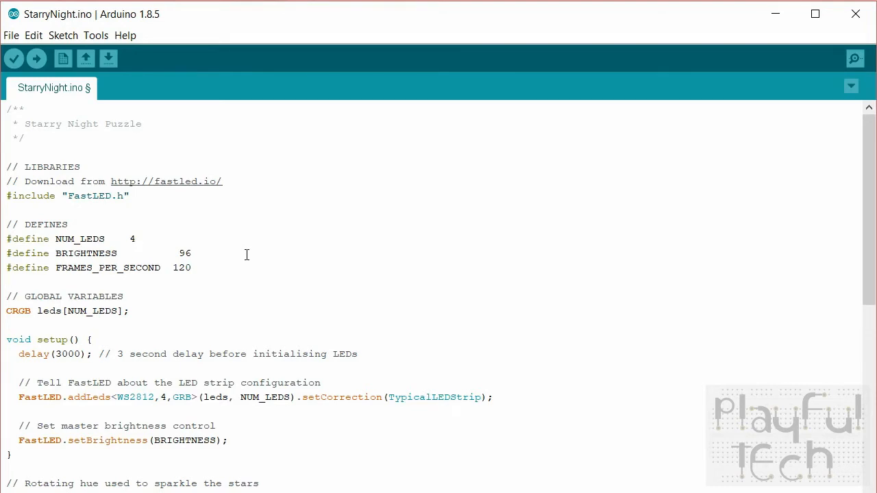
pyautogui.moveTo(363, 236)
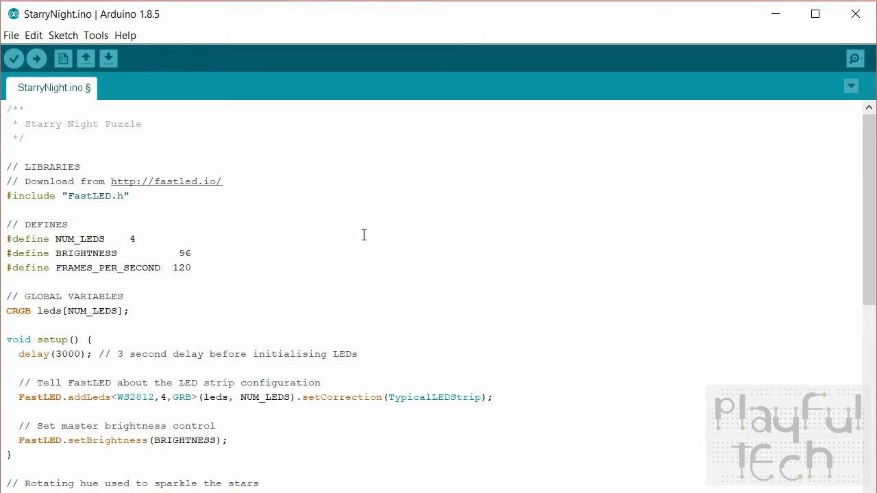
pyautogui.moveTo(302, 253)
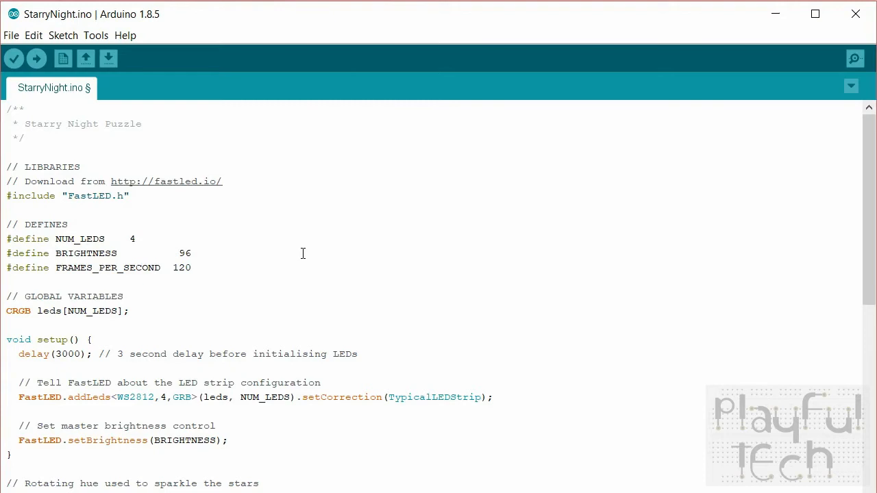
pyautogui.moveTo(365, 235)
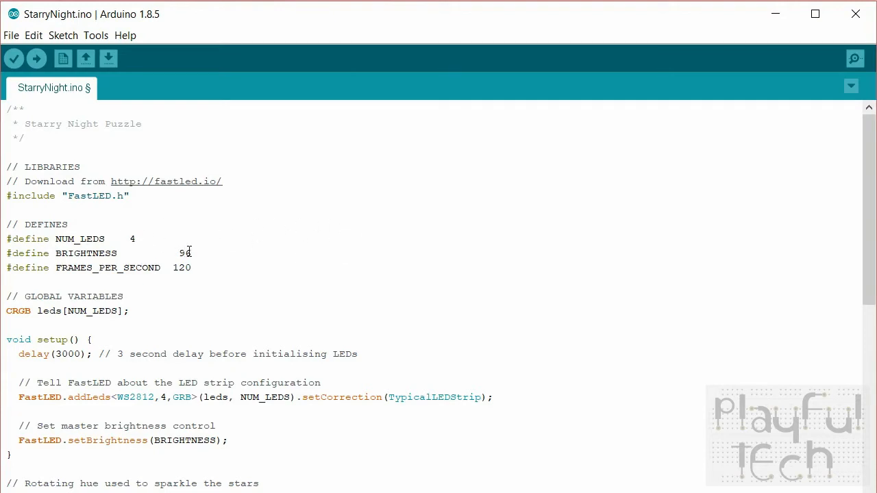
pyautogui.doubleClick(184, 252)
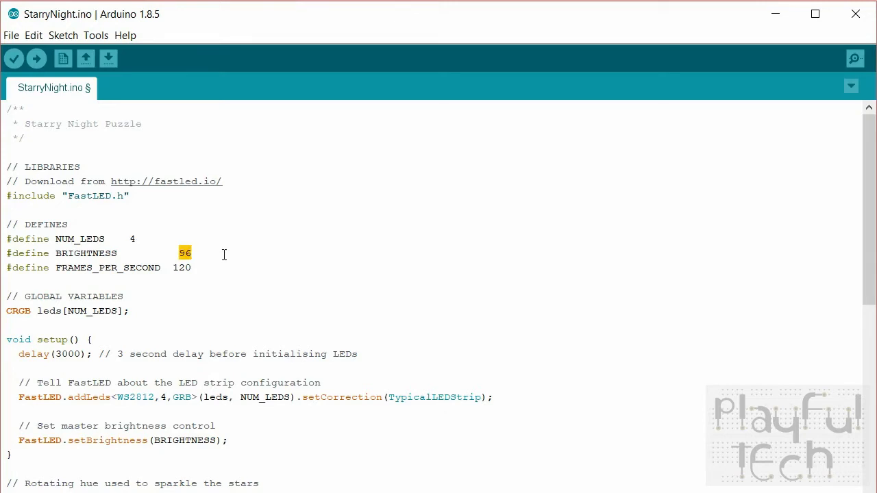
pyautogui.moveTo(238, 227)
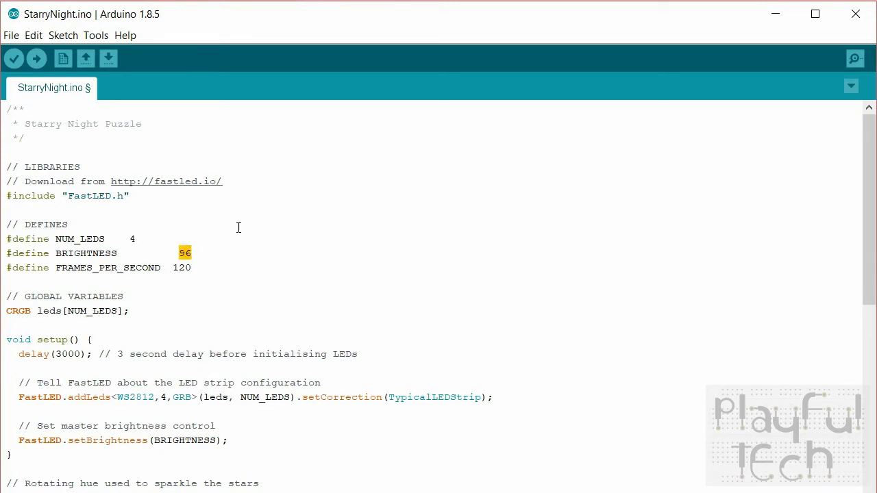
pyautogui.doubleClick(181, 267)
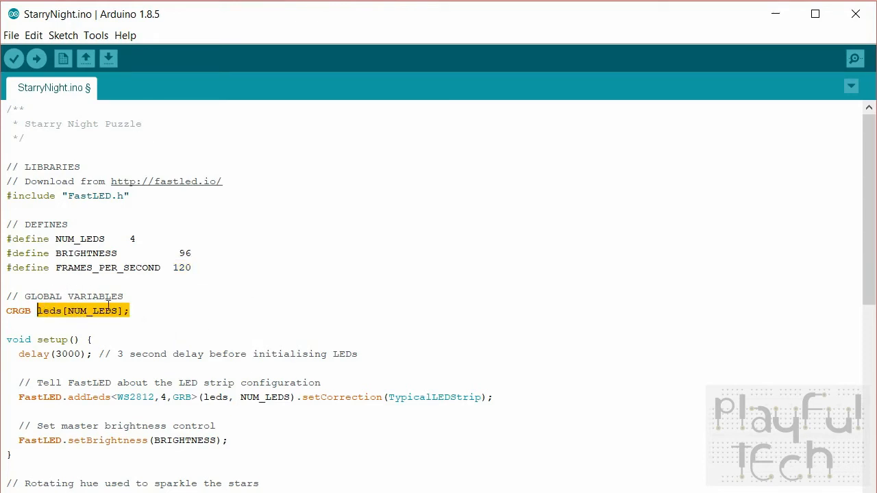
pyautogui.click(49, 310)
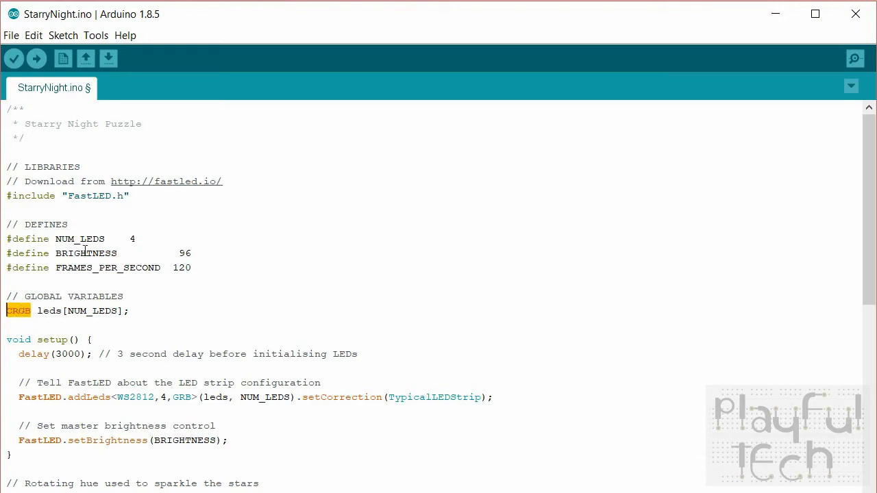
pyautogui.moveTo(84, 309)
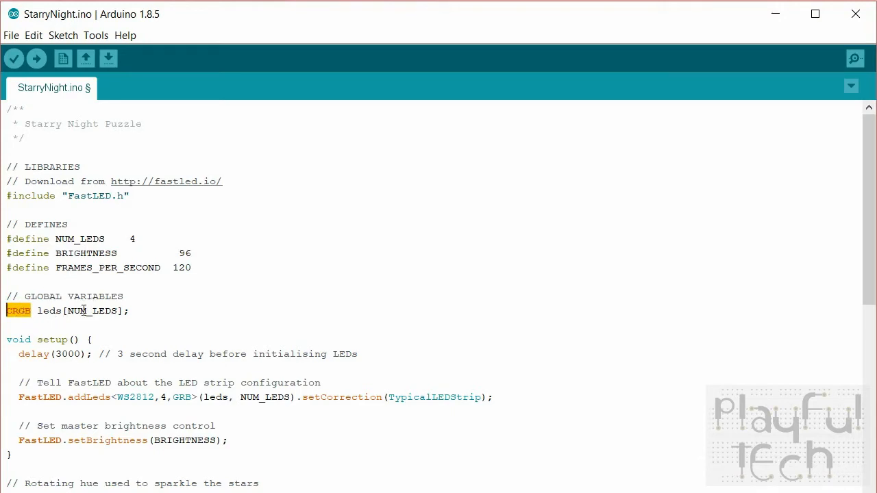
pyautogui.doubleClick(91, 309)
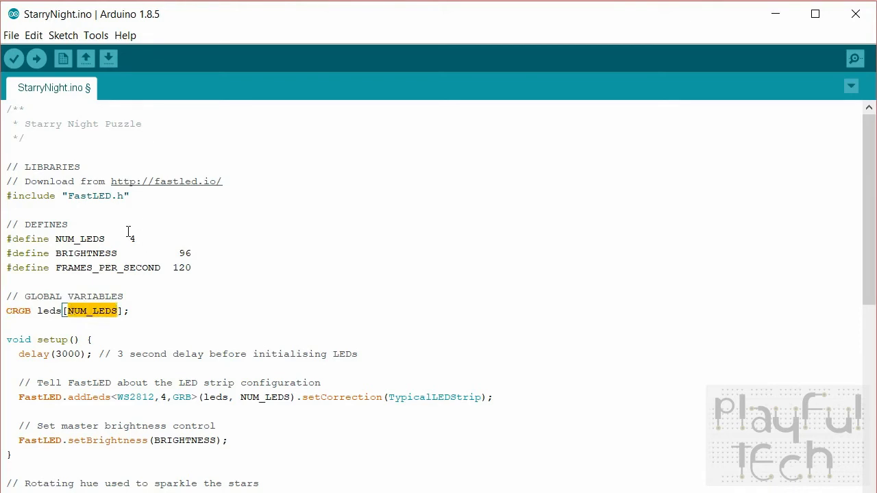
pyautogui.moveTo(107, 326)
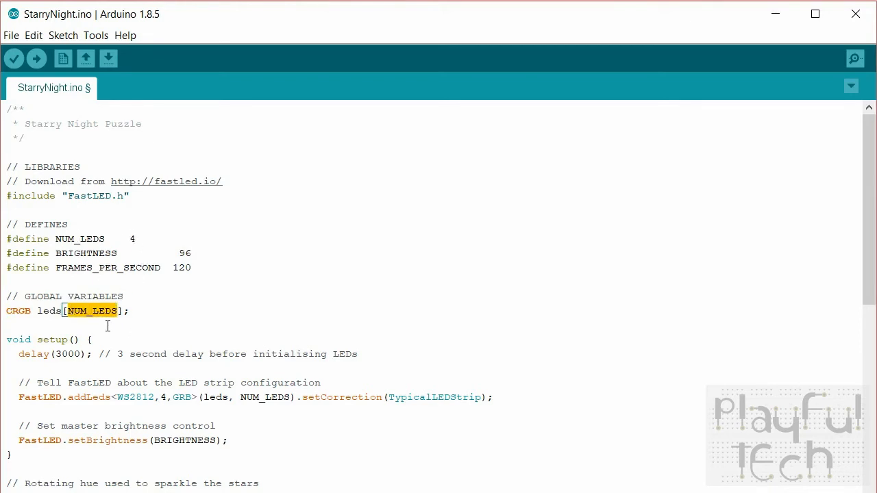
pyautogui.scroll(-3)
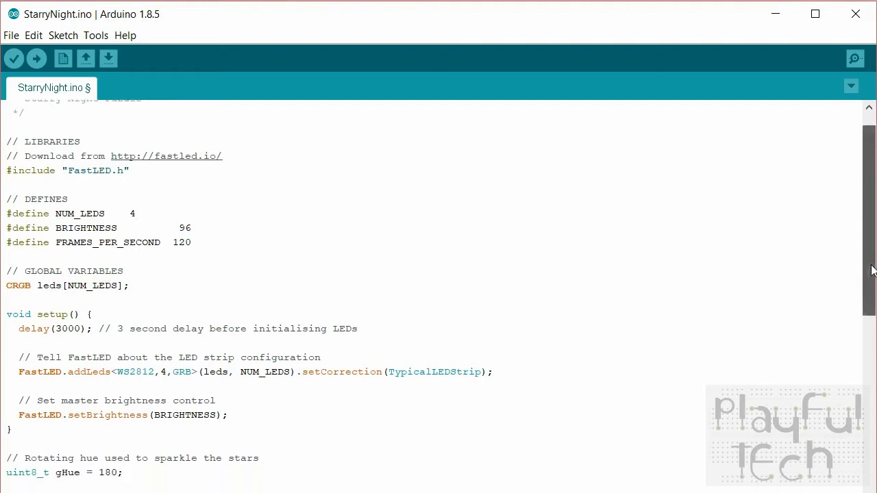
pyautogui.scroll(-3)
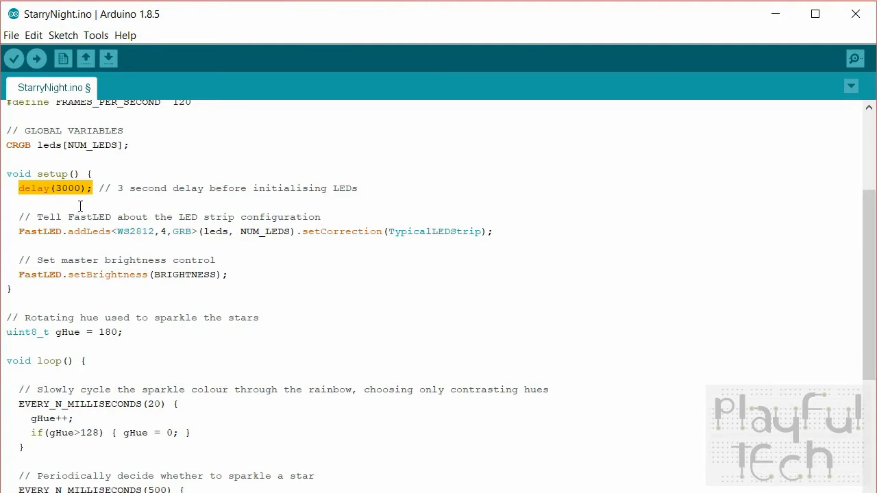
pyautogui.moveTo(144, 214)
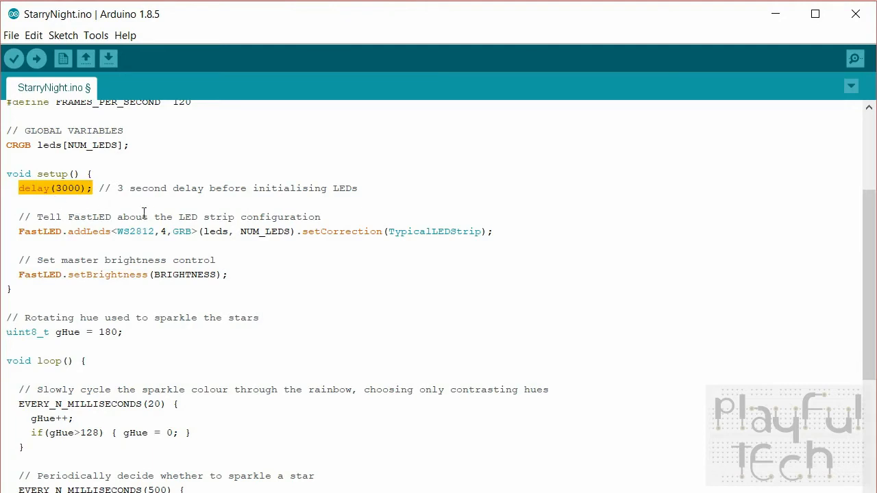
pyautogui.moveTo(81, 153)
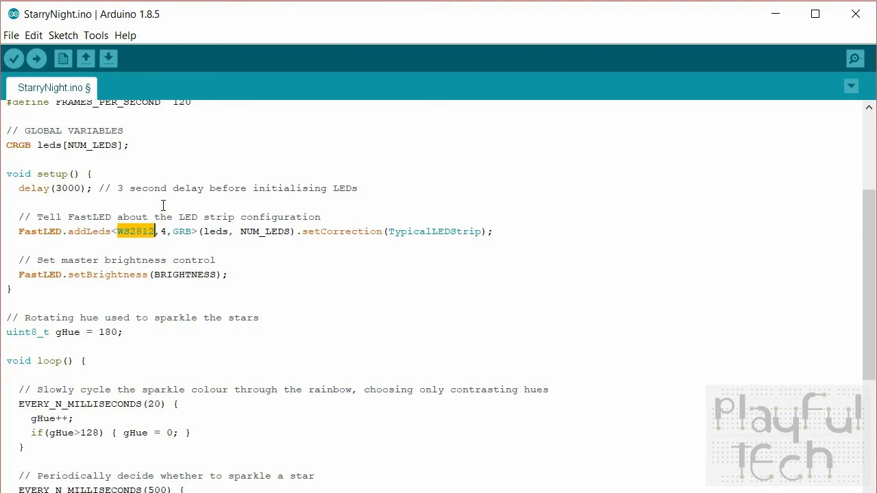
pyautogui.click(156, 231)
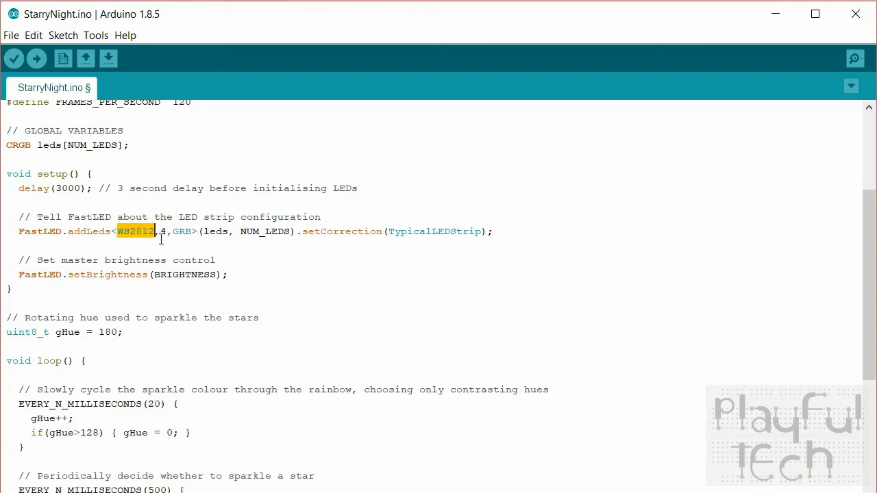
pyautogui.doubleClick(182, 230)
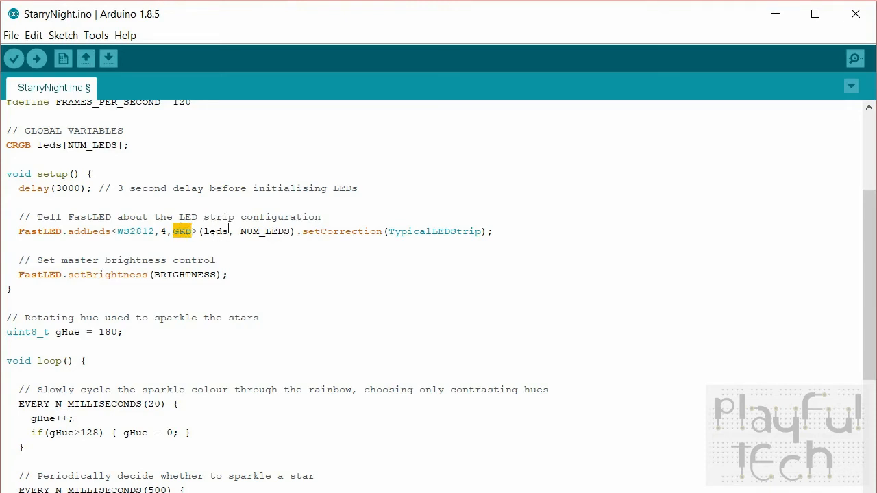
pyautogui.doubleClick(215, 230)
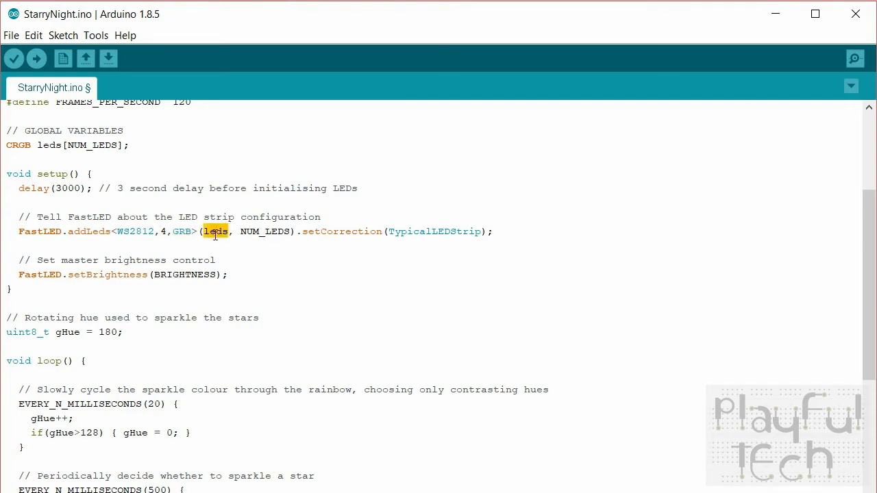
pyautogui.doubleClick(48, 145)
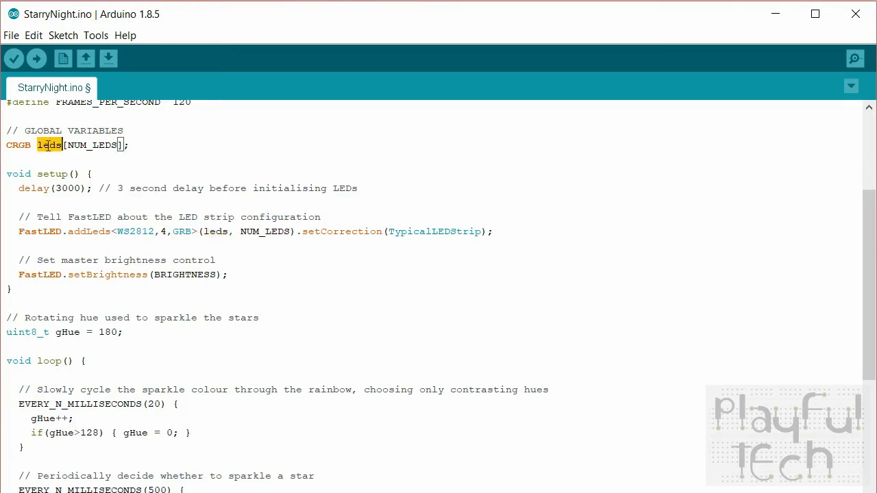
pyautogui.doubleClick(264, 230)
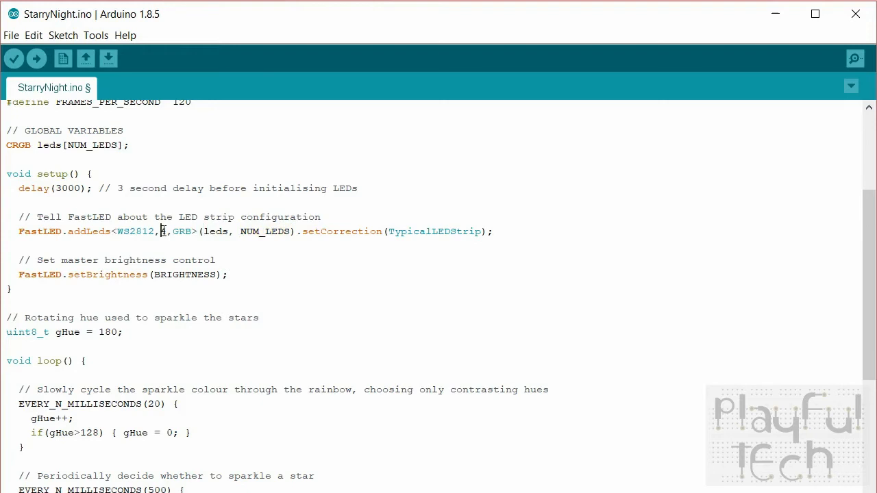
pyautogui.doubleClick(163, 230)
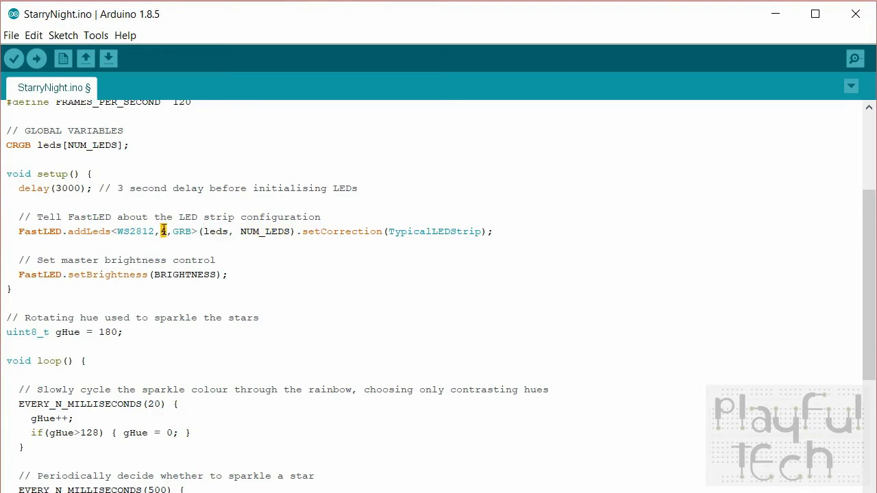
pyautogui.doubleClick(265, 231)
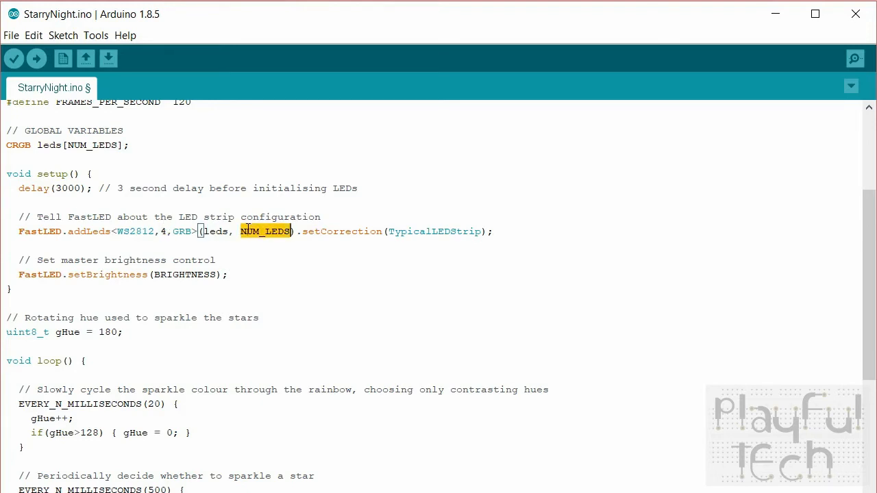
pyautogui.moveTo(380, 220)
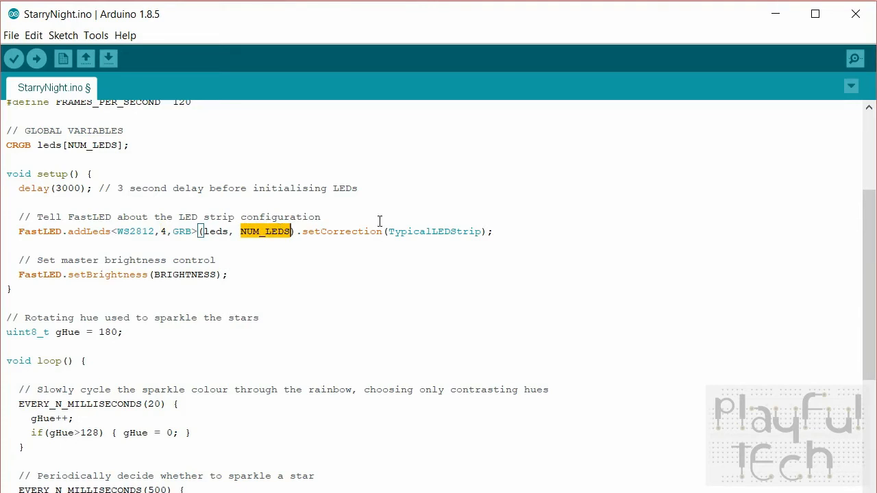
pyautogui.moveTo(115, 292)
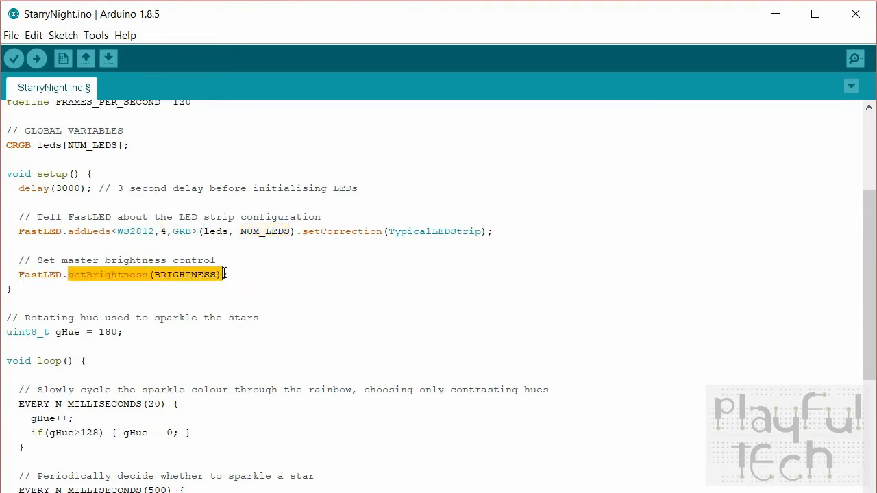
pyautogui.scroll(3)
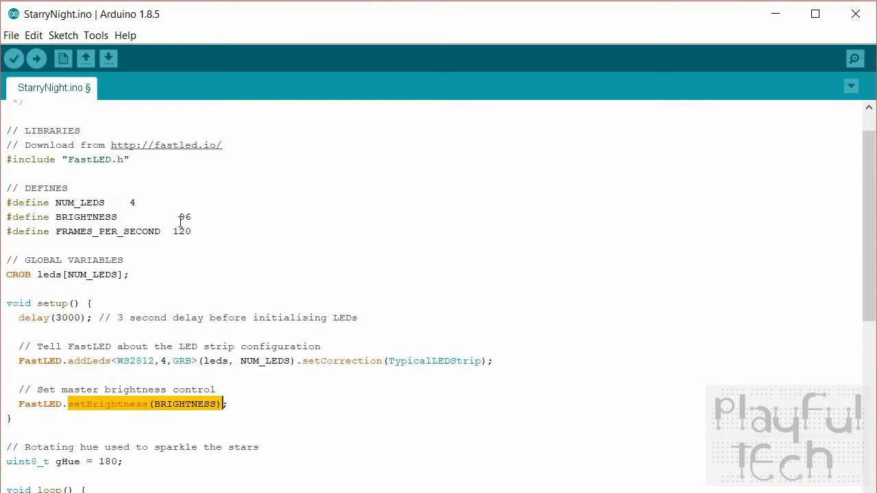
pyautogui.doubleClick(184, 216)
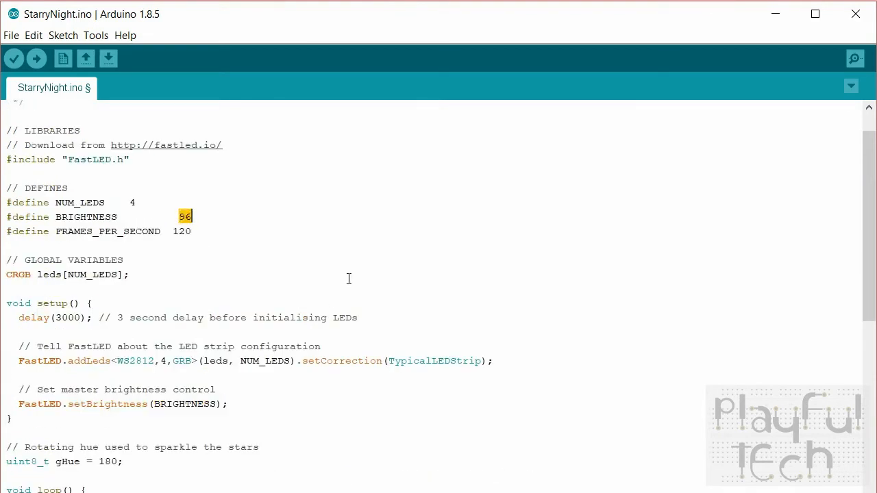
pyautogui.scroll(-3)
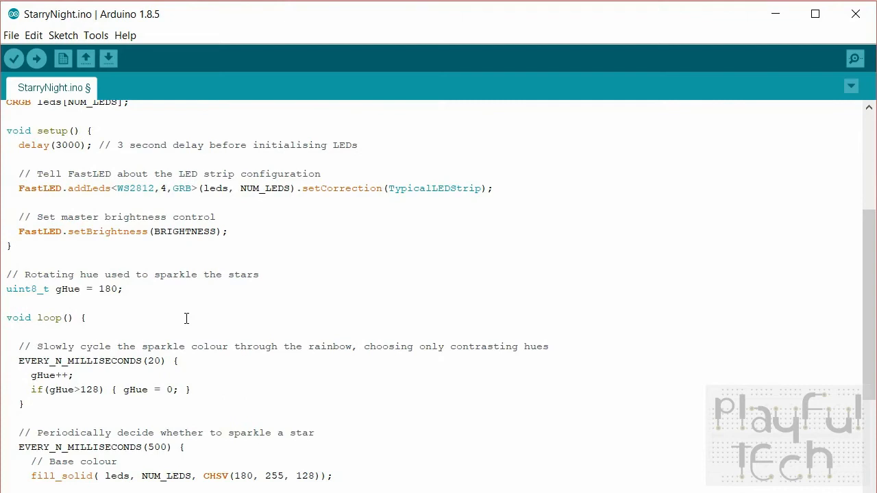
pyautogui.tripleClick(62, 288)
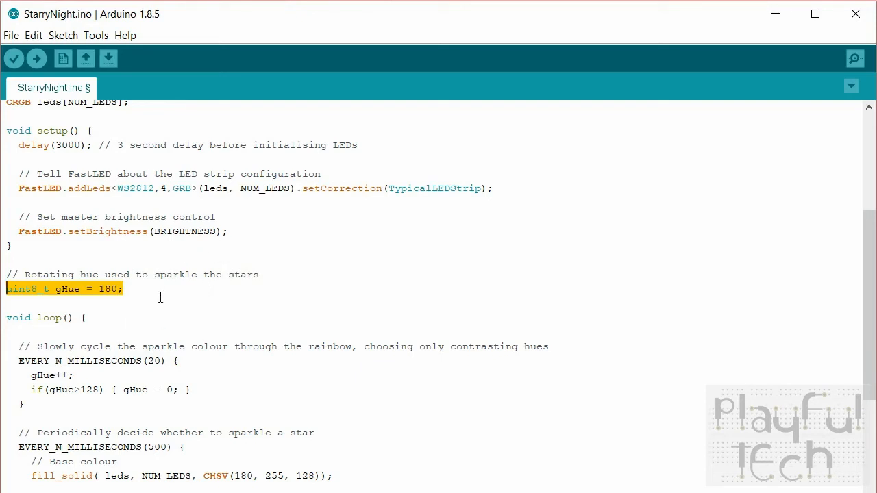
pyautogui.moveTo(67, 288)
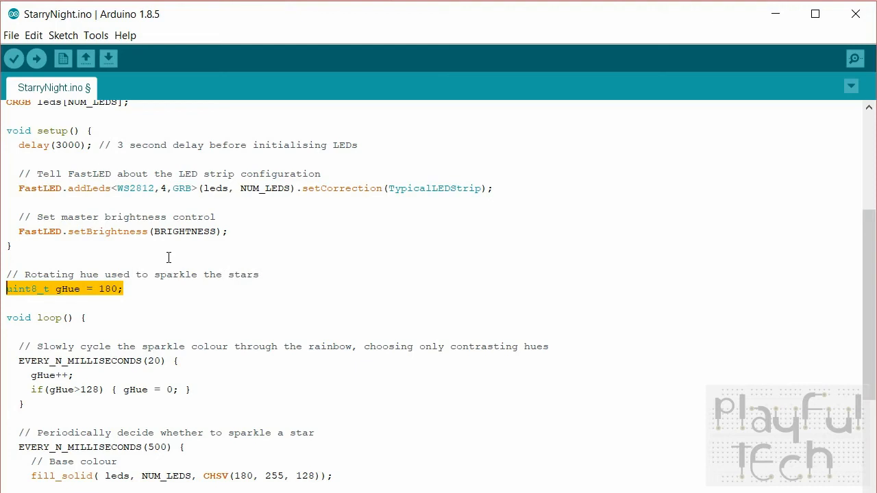
pyautogui.click(150, 288)
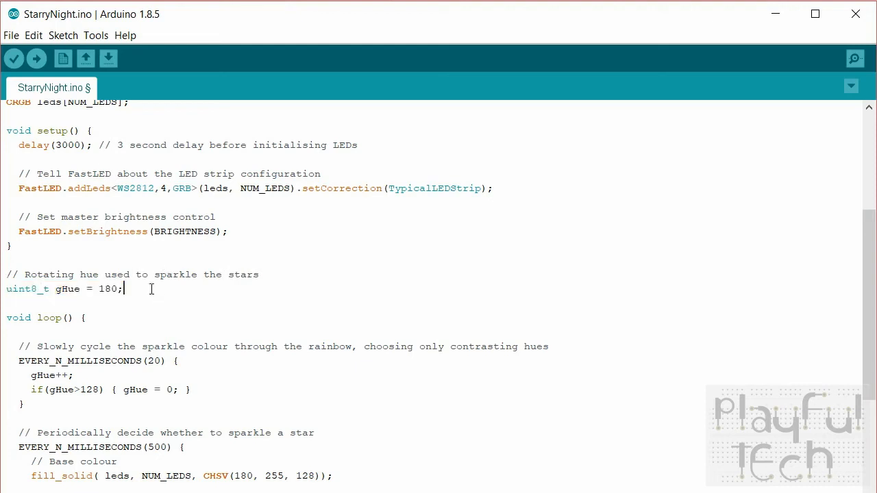
pyautogui.doubleClick(67, 288)
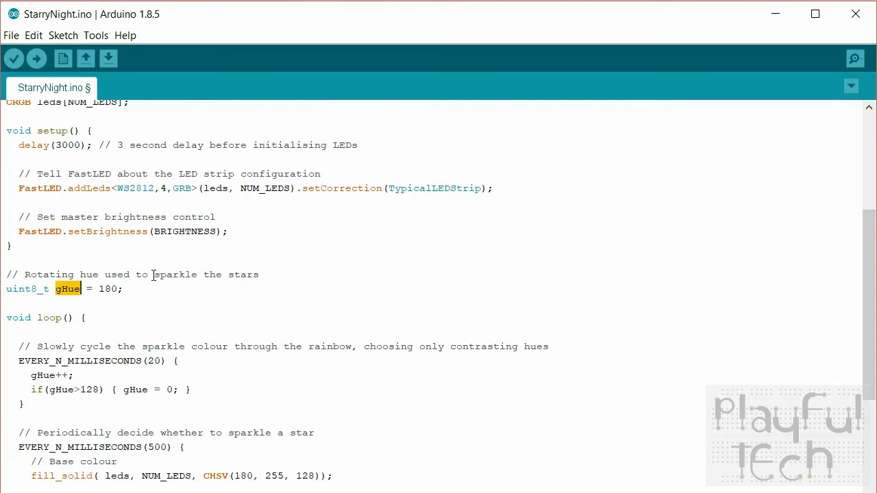
pyautogui.moveTo(180, 252)
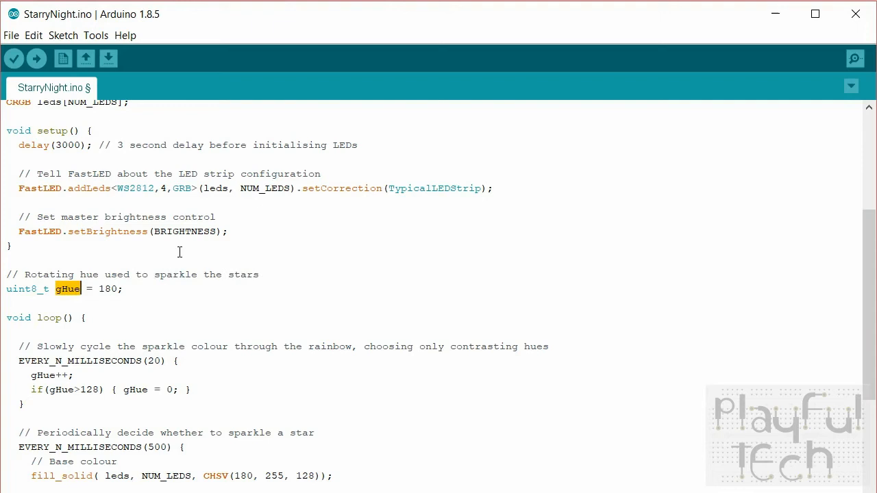
pyautogui.moveTo(159, 299)
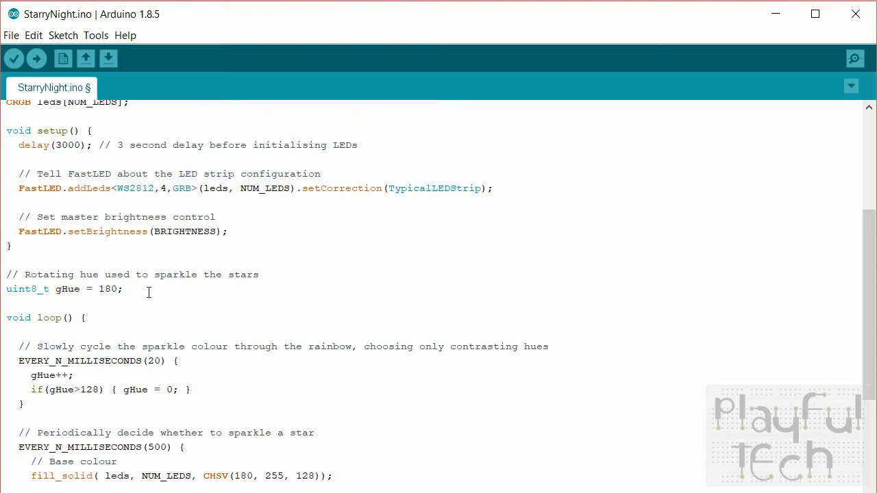
pyautogui.scroll(-3)
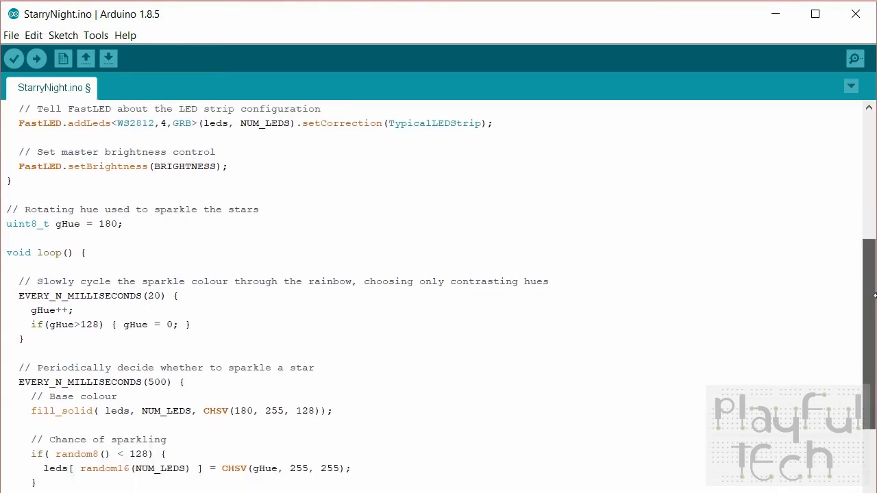
pyautogui.scroll(-3)
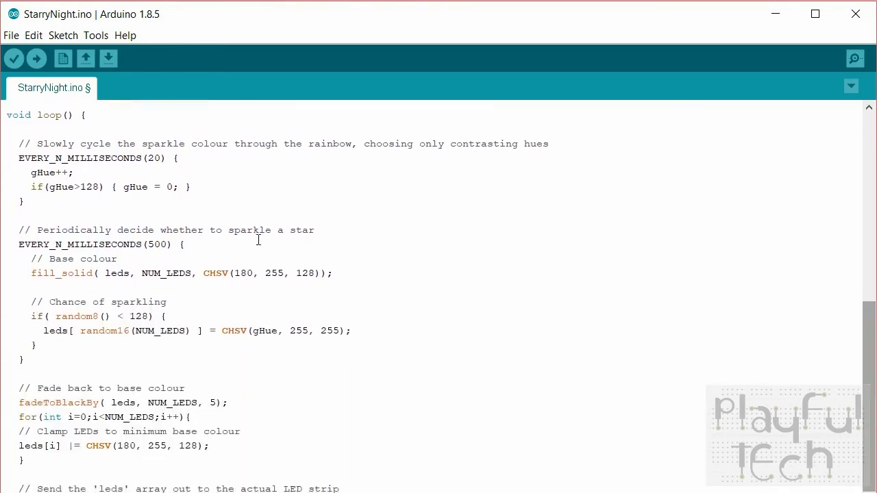
pyautogui.doubleClick(43, 157)
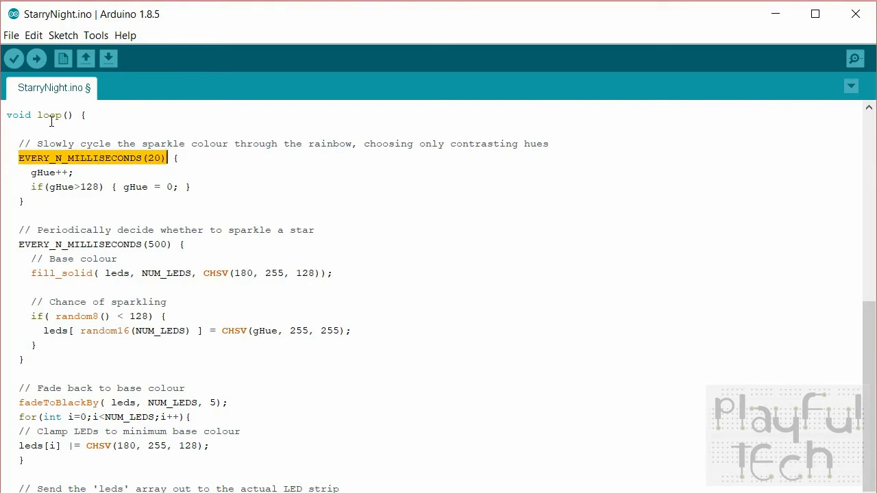
pyautogui.moveTo(230, 274)
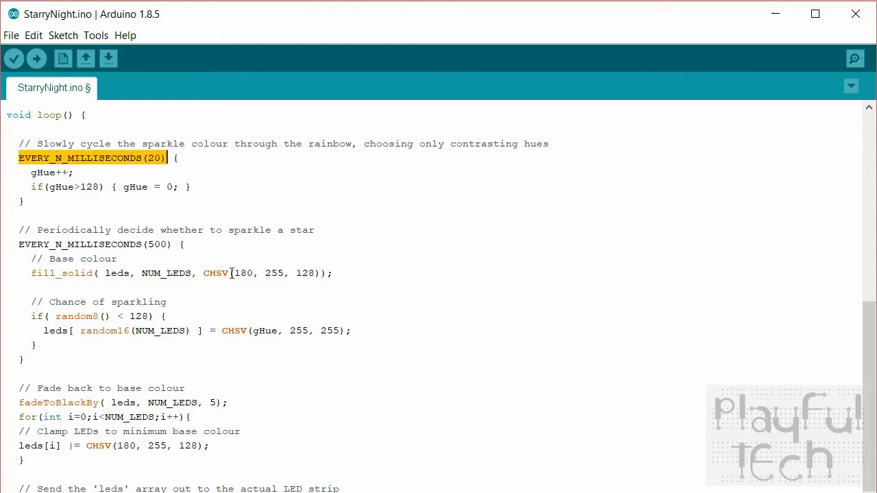
pyautogui.moveTo(194, 280)
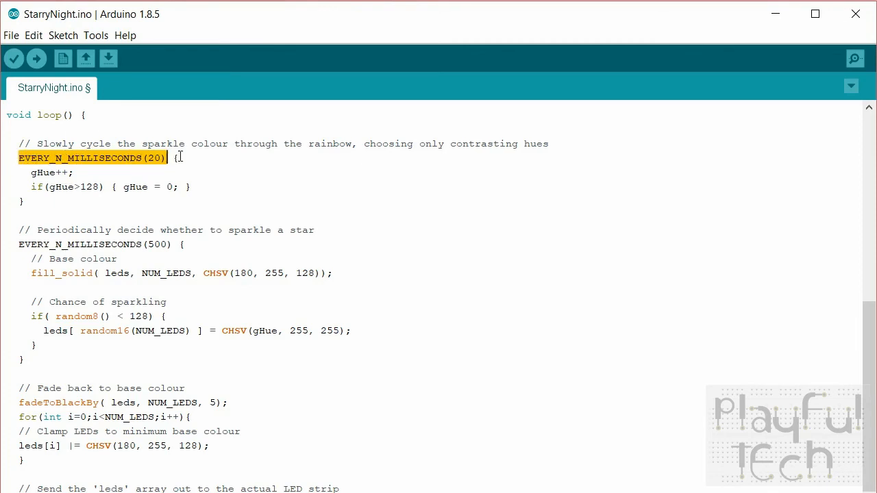
pyautogui.click(151, 157)
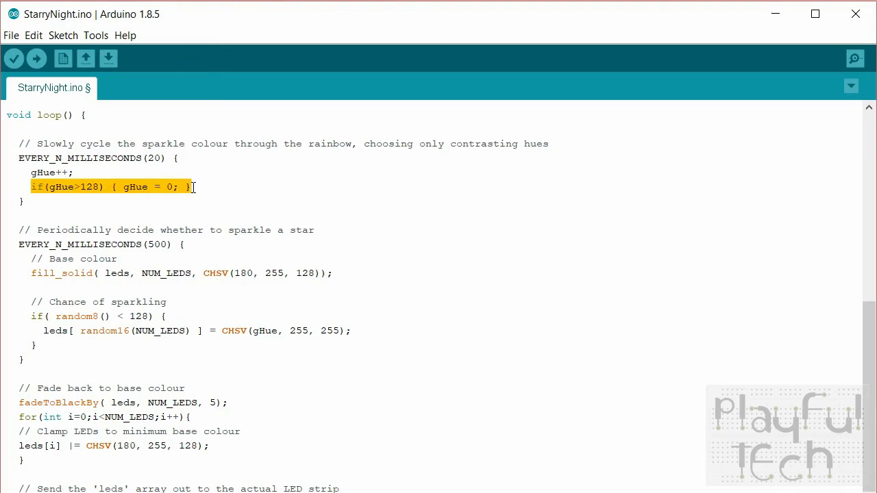
pyautogui.moveTo(192, 187)
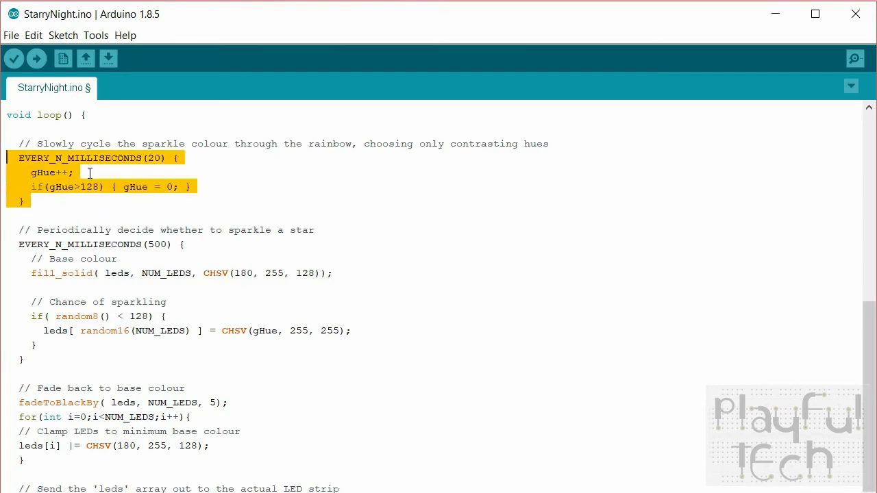
pyautogui.click(7, 233)
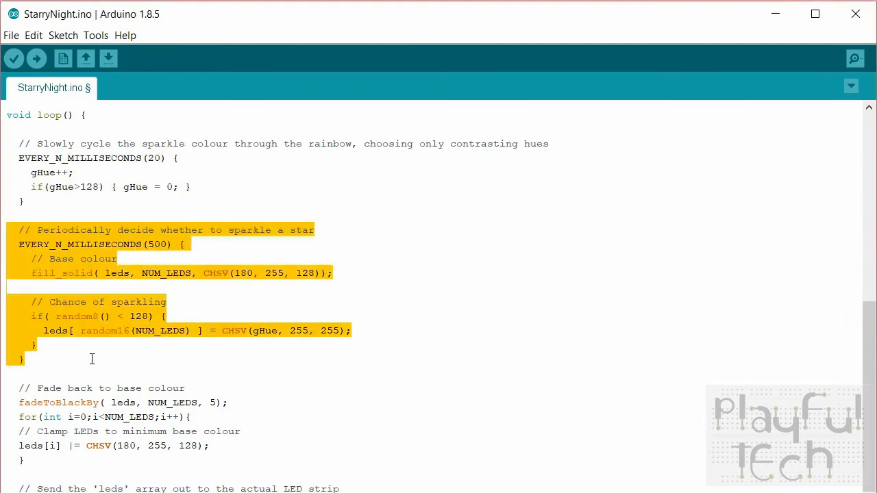
pyautogui.moveTo(175, 356)
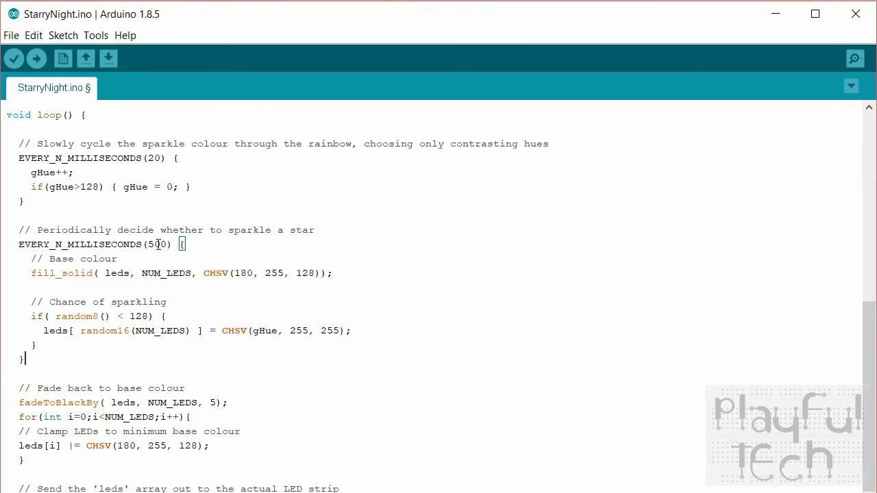
pyautogui.doubleClick(159, 244)
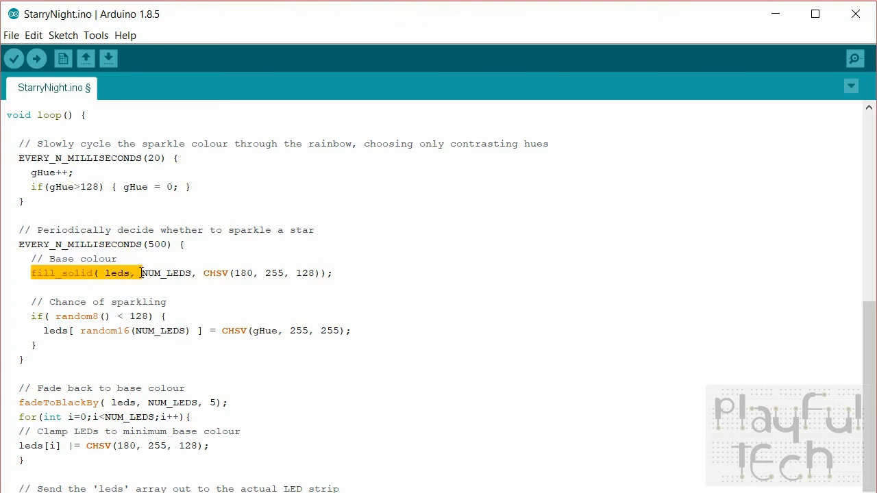
pyautogui.moveTo(140, 273); pyautogui.dragTo(197, 273)
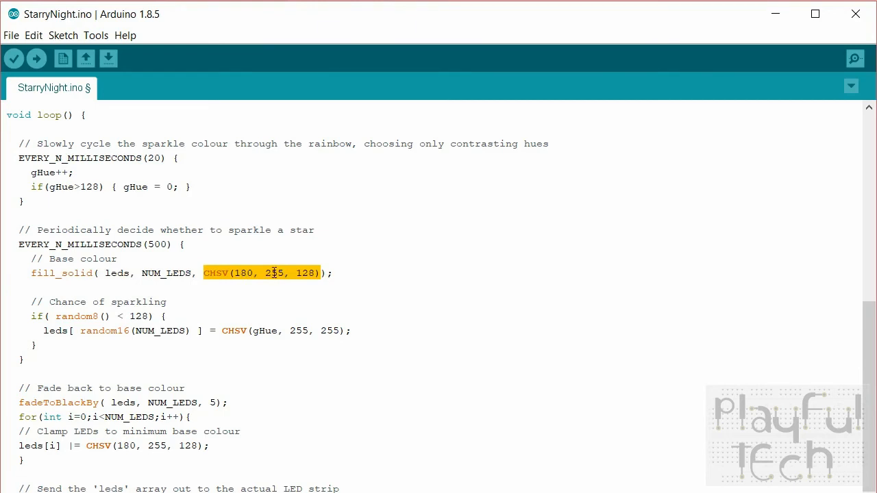
pyautogui.doubleClick(274, 273)
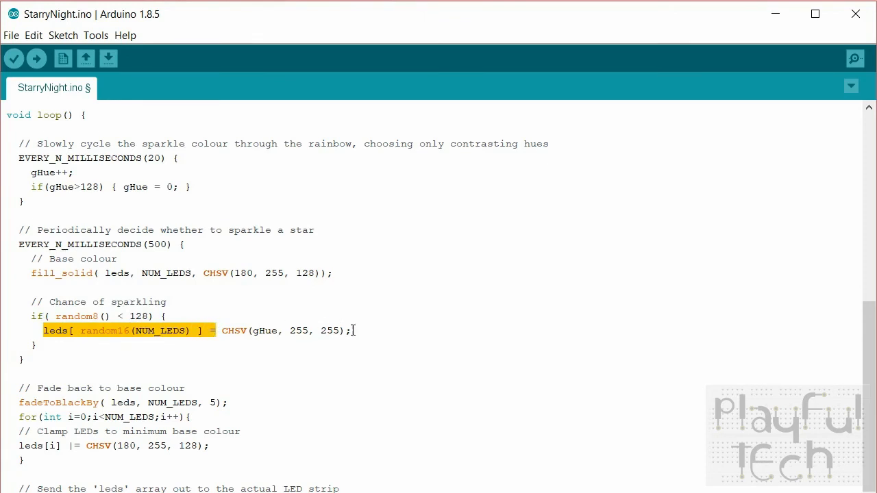
pyautogui.doubleClick(266, 330)
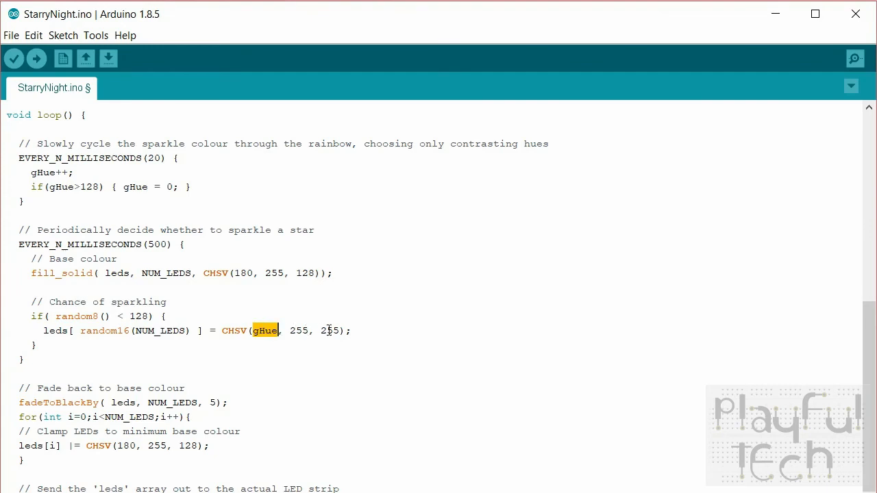
pyautogui.doubleClick(299, 330)
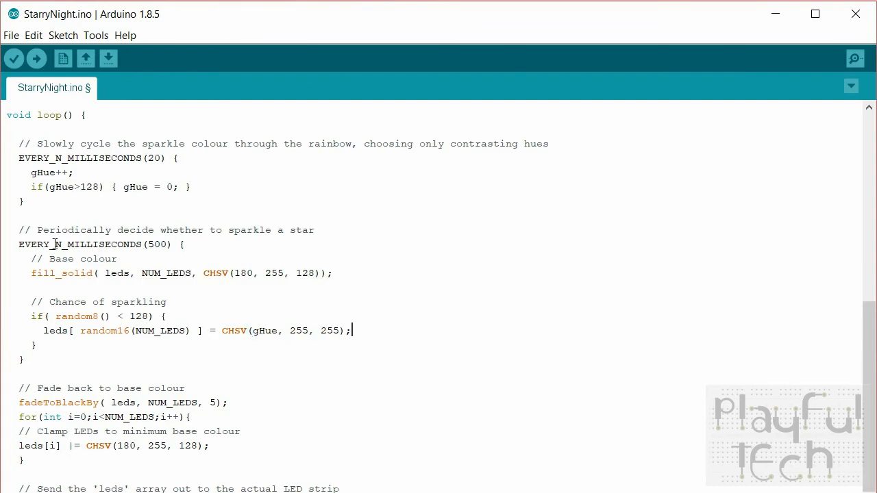
pyautogui.doubleClick(94, 243)
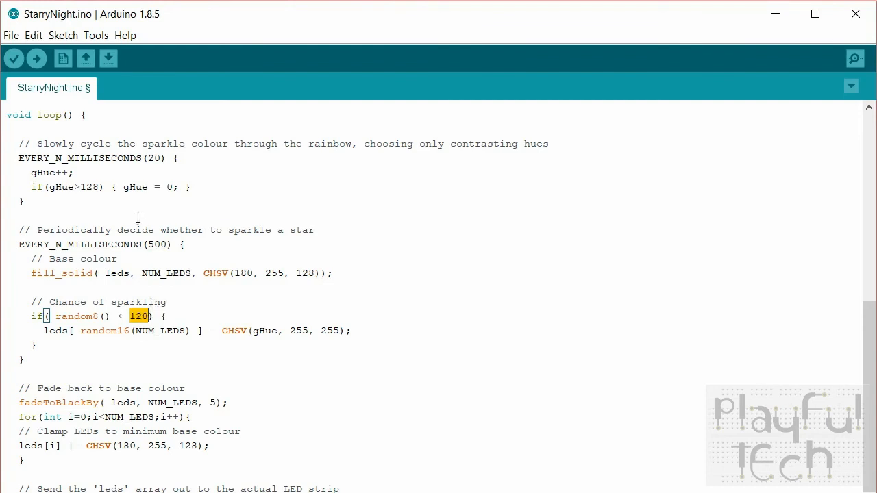
pyautogui.doubleClick(156, 244)
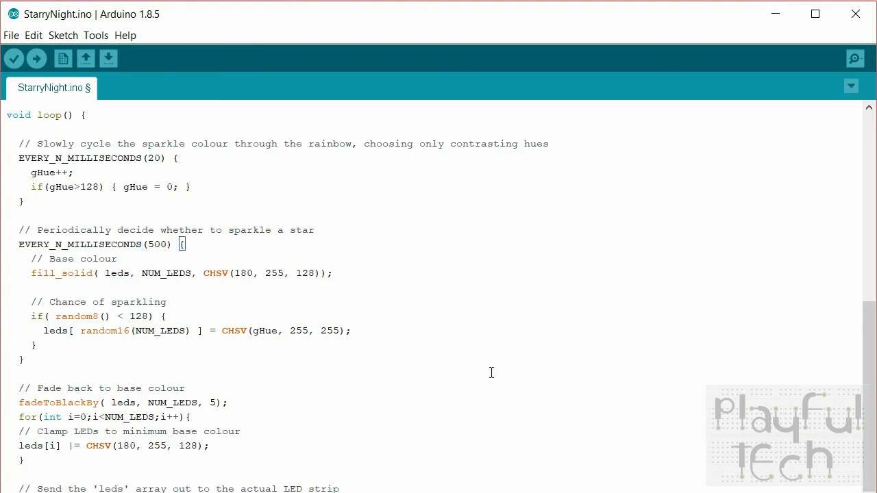
pyautogui.scroll(-3)
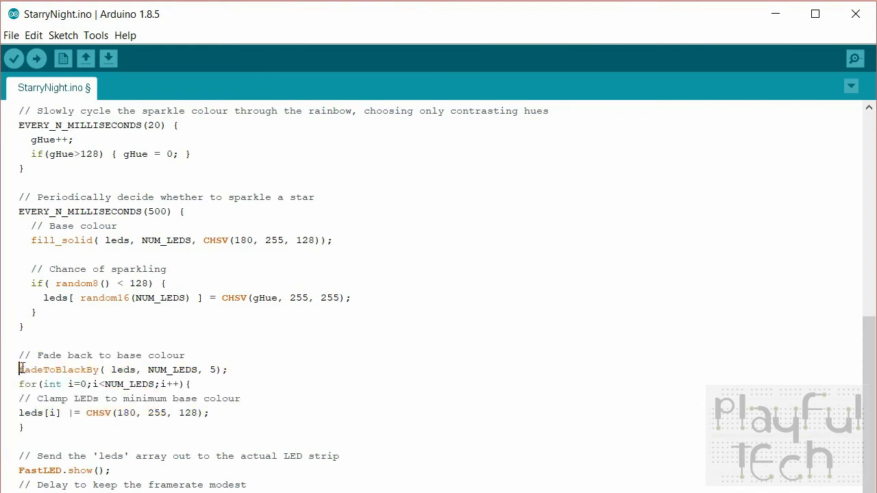
pyautogui.doubleClick(57, 369)
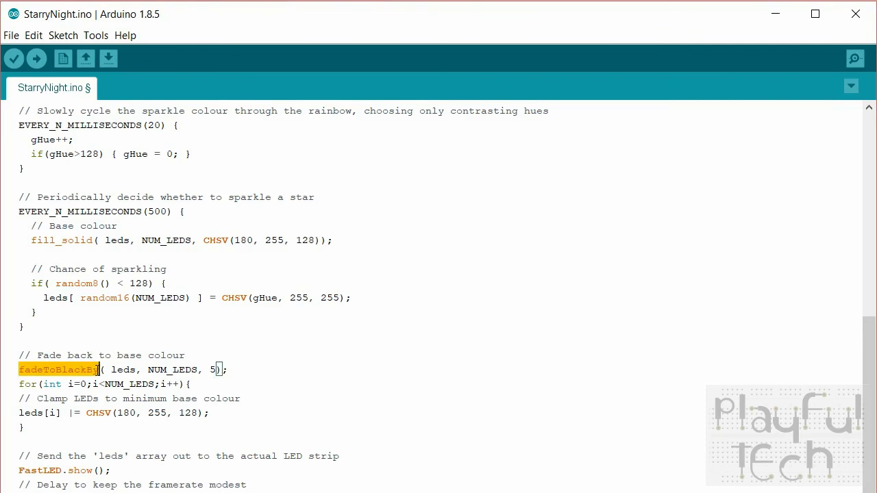
pyautogui.click(230, 370)
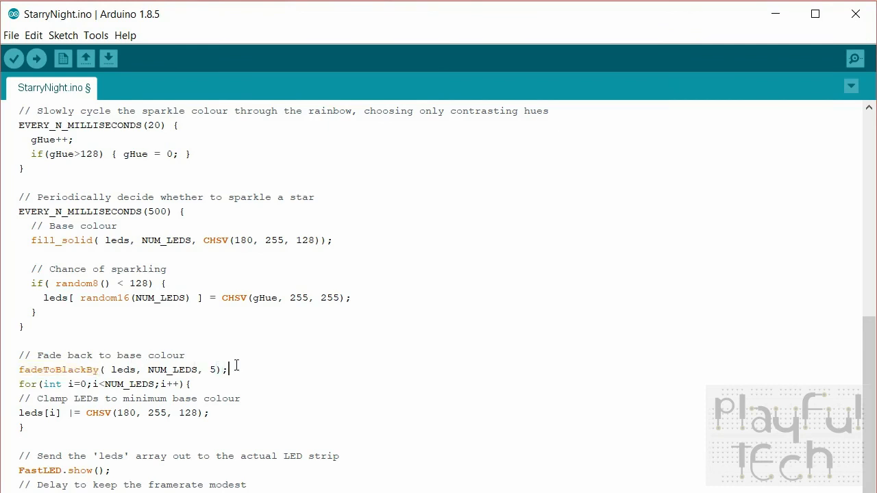
pyautogui.doubleClick(213, 369)
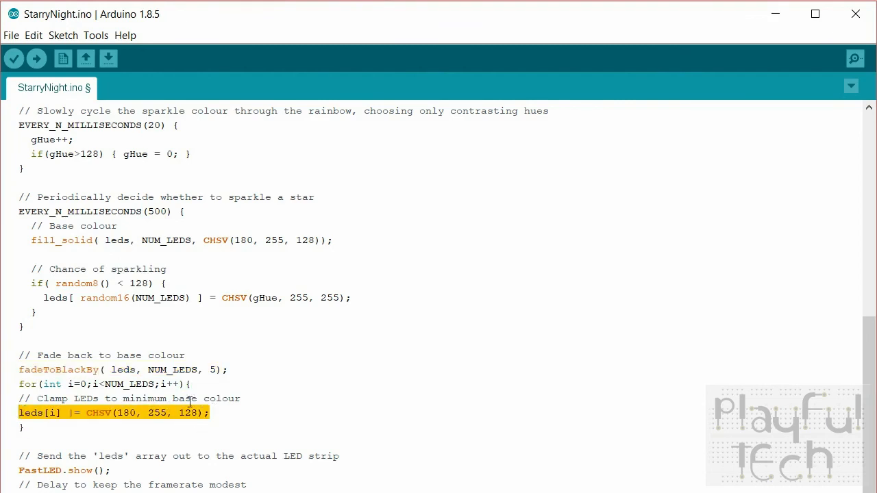
pyautogui.moveTo(254, 480)
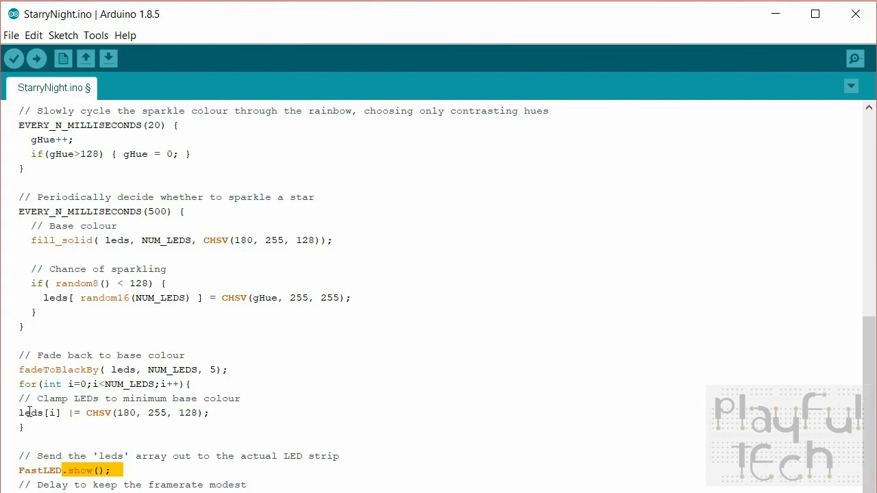
pyautogui.doubleClick(30, 412)
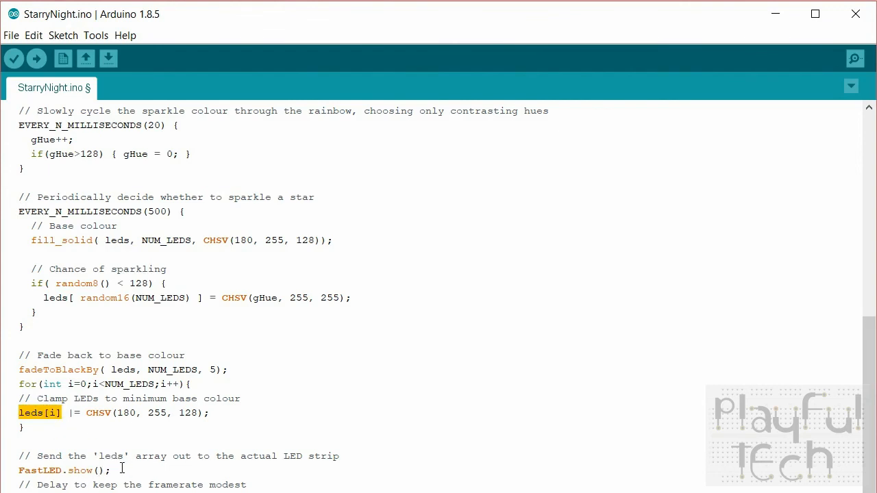
pyautogui.doubleClick(55, 470)
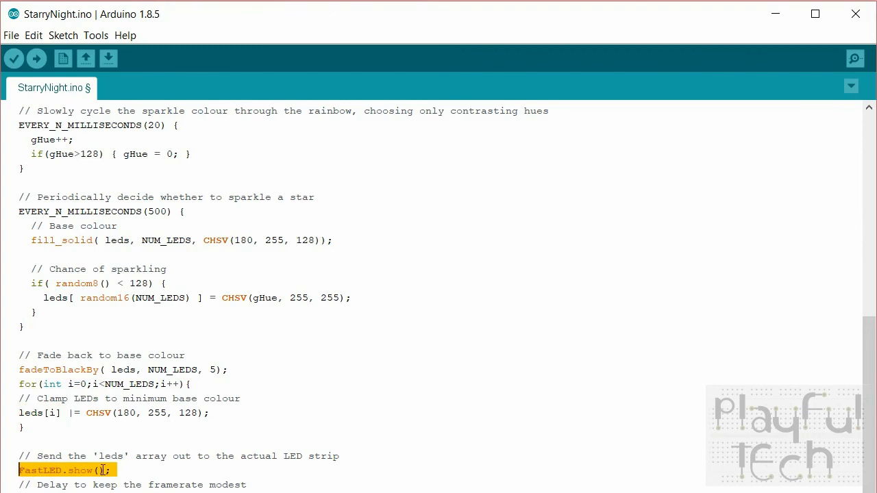